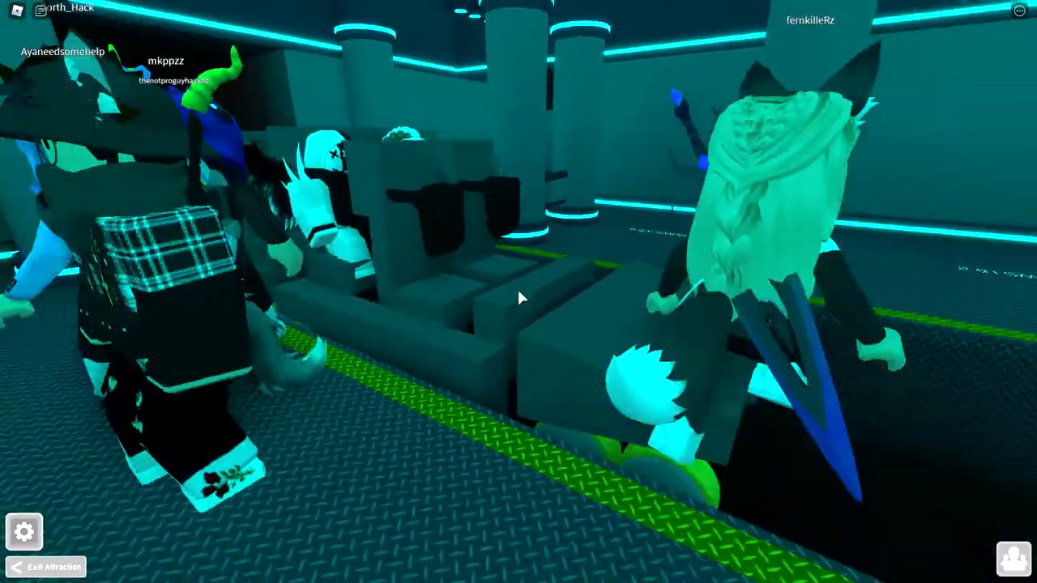
mouse_move(519, 298)
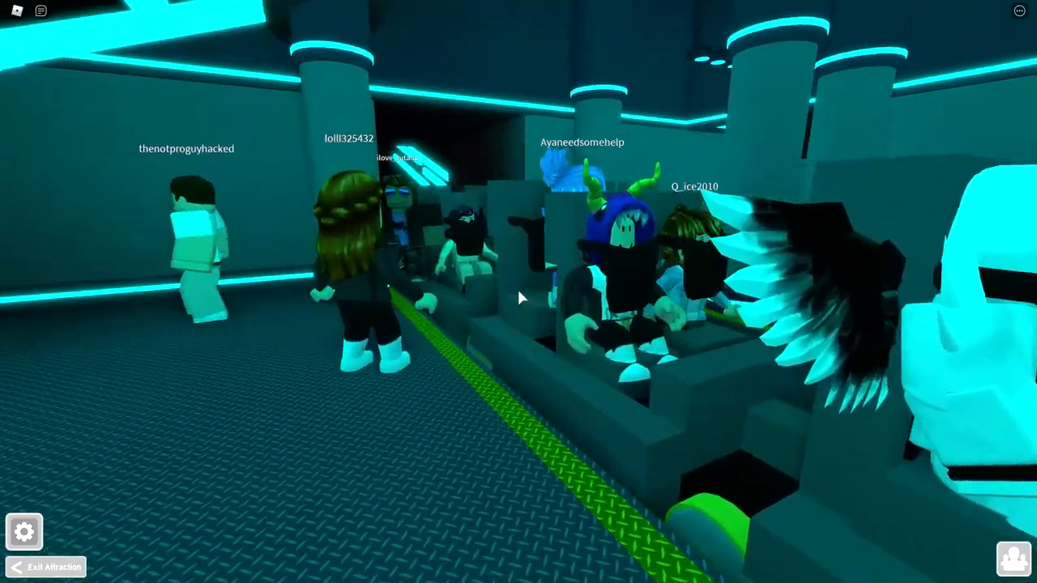